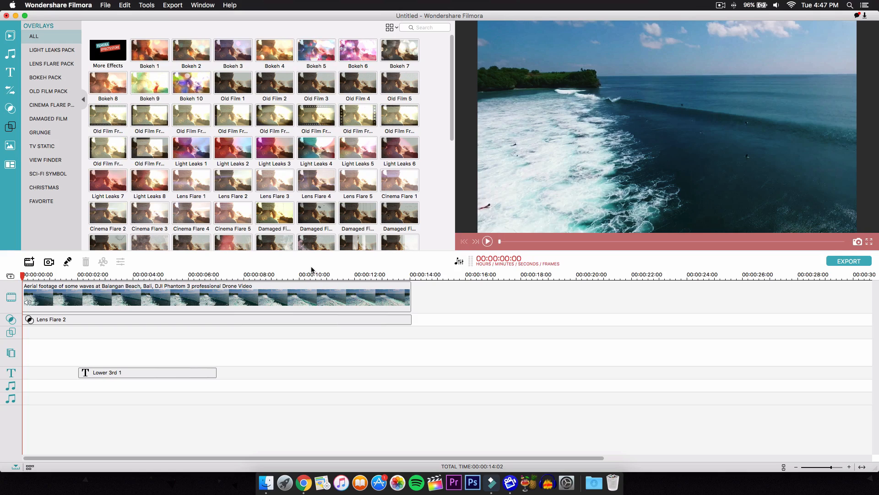
mouse_move(77, 179)
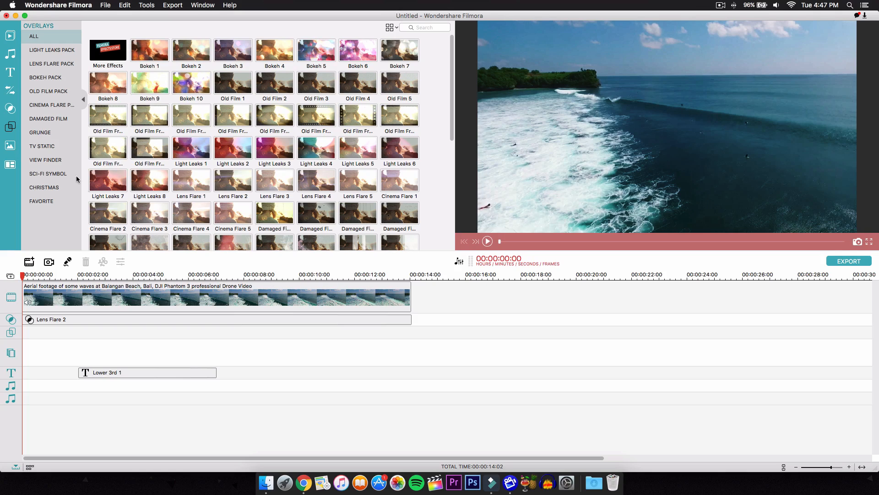
mouse_move(9, 147)
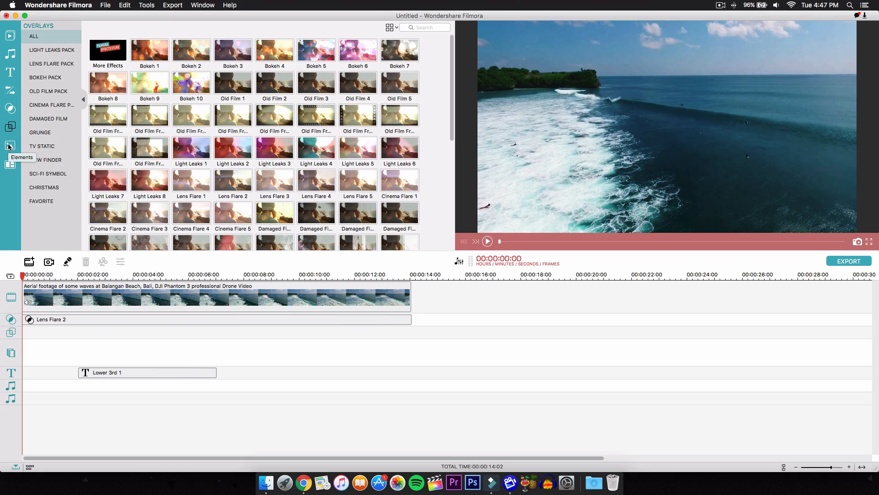
mouse_move(9, 106)
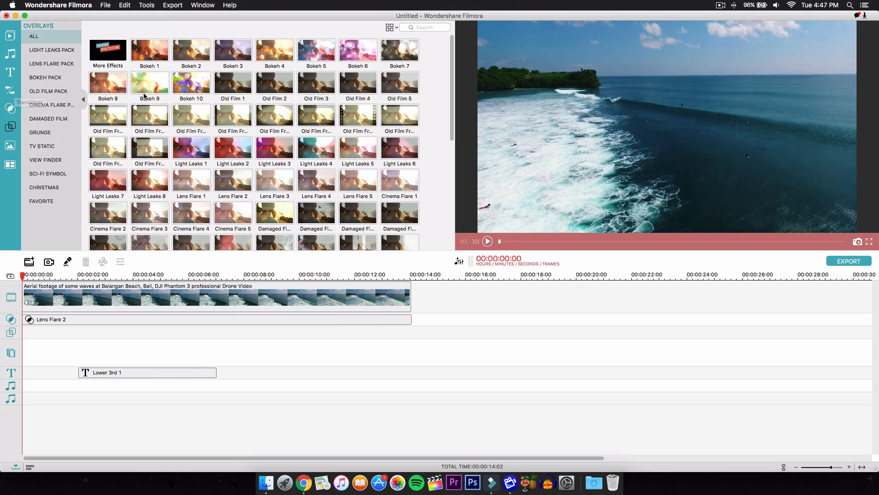
mouse_move(149, 85)
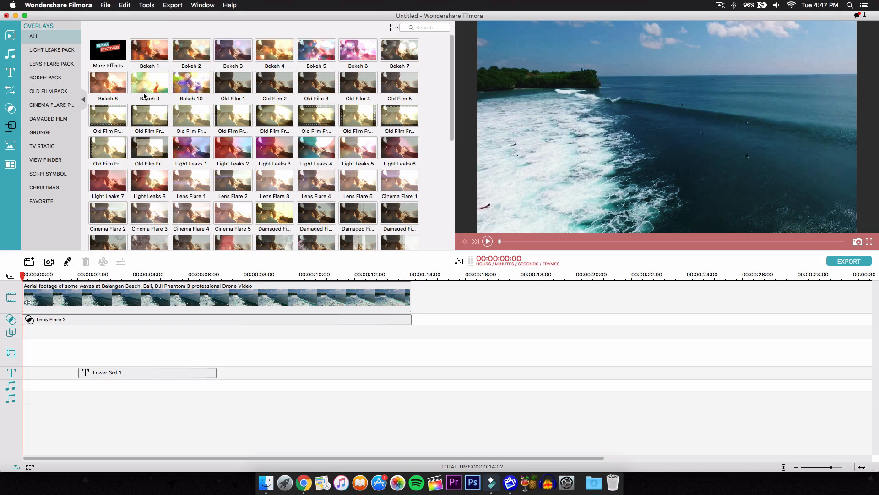
mouse_move(136, 107)
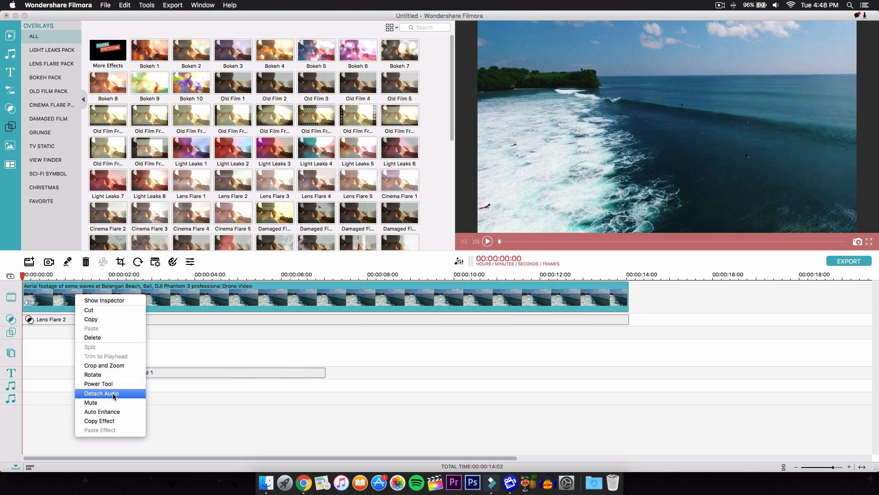
Preview Light Leaks 1 and 3 from the Light Leaks pack, then switch to the Lens Flare pack
click(100, 393)
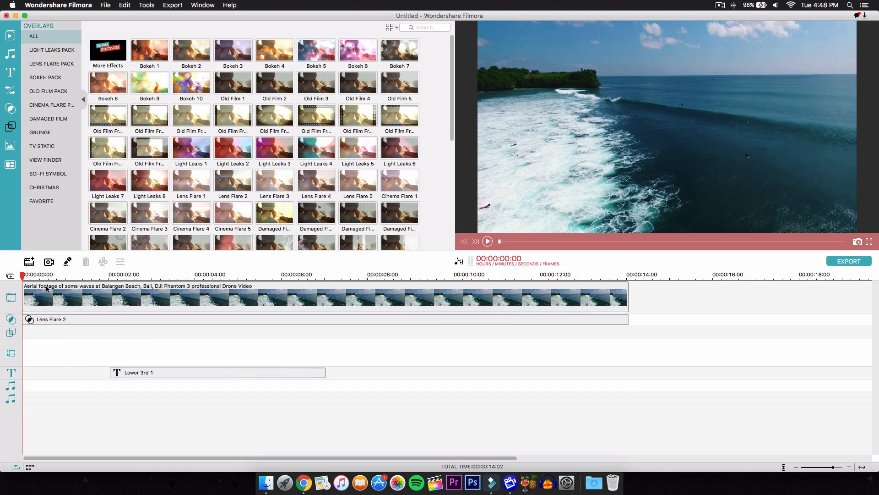
mouse_move(135, 296)
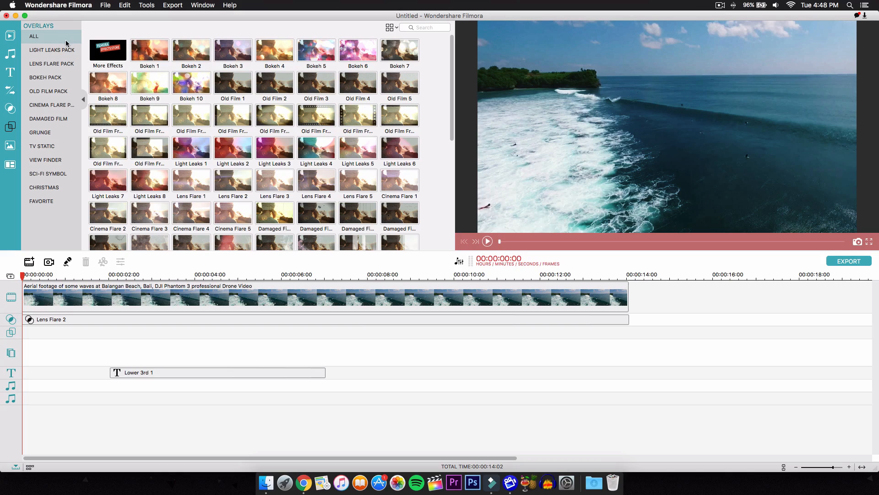
mouse_move(9, 126)
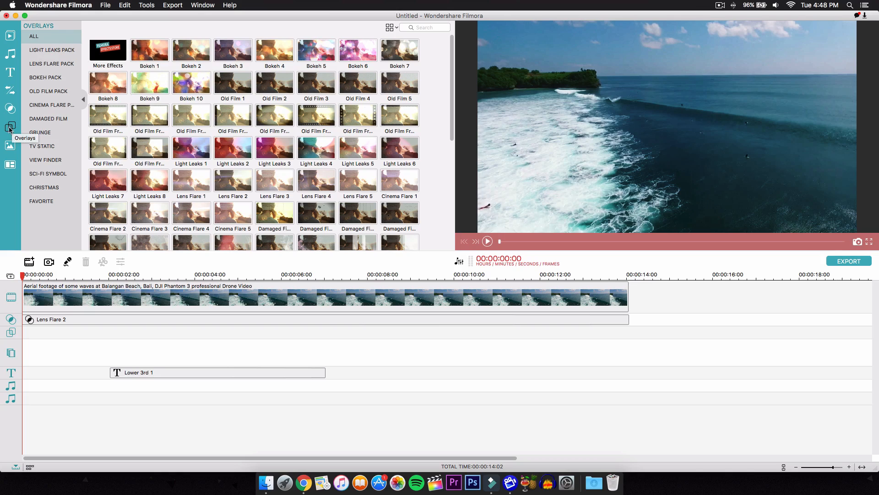
mouse_move(36, 89)
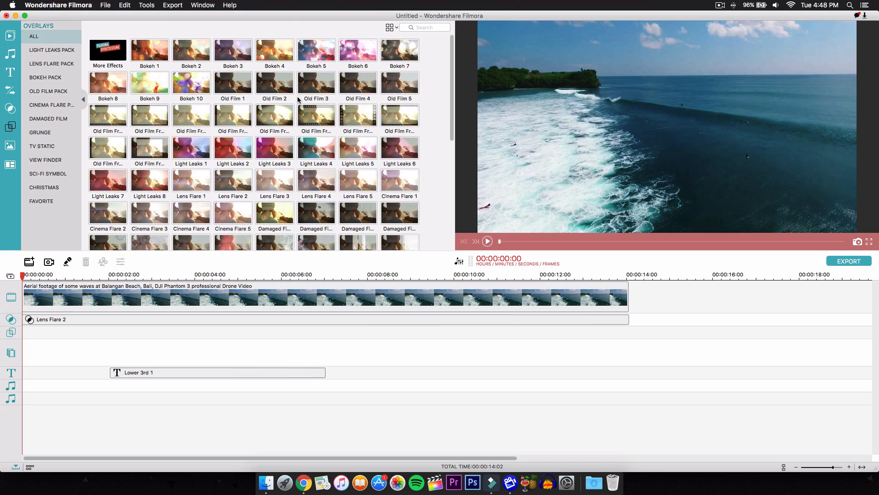
click(51, 49)
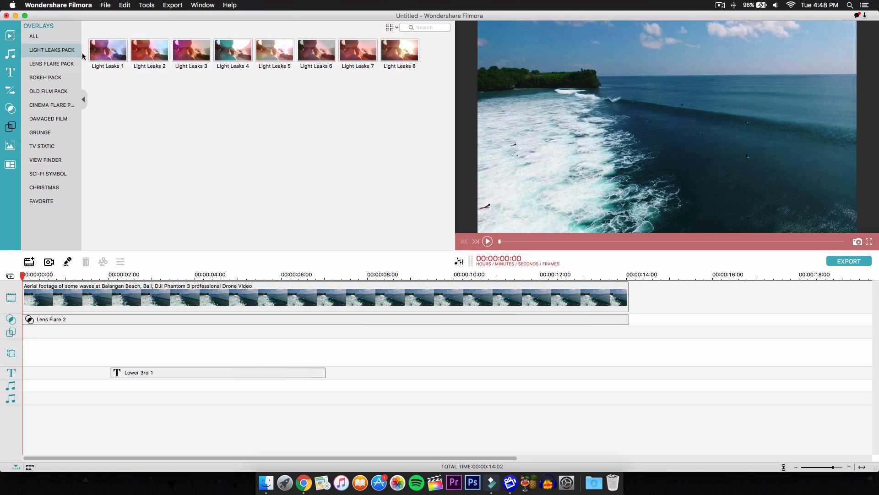
click(108, 49)
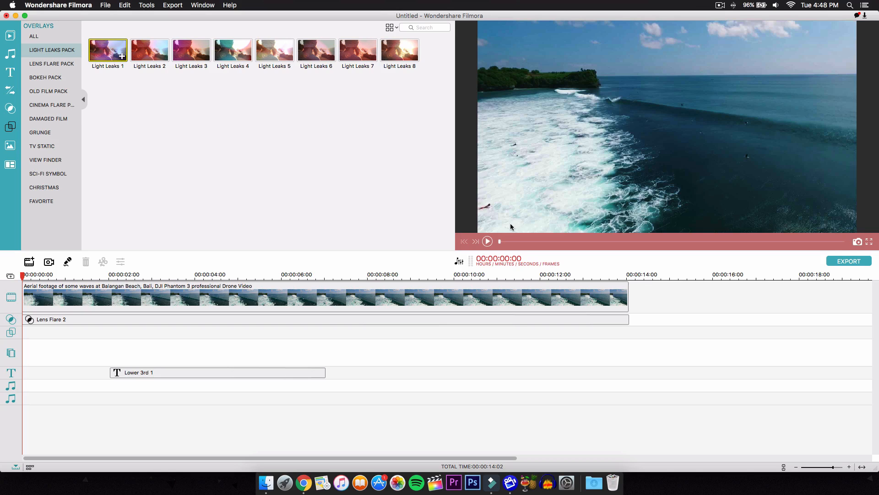
click(487, 241)
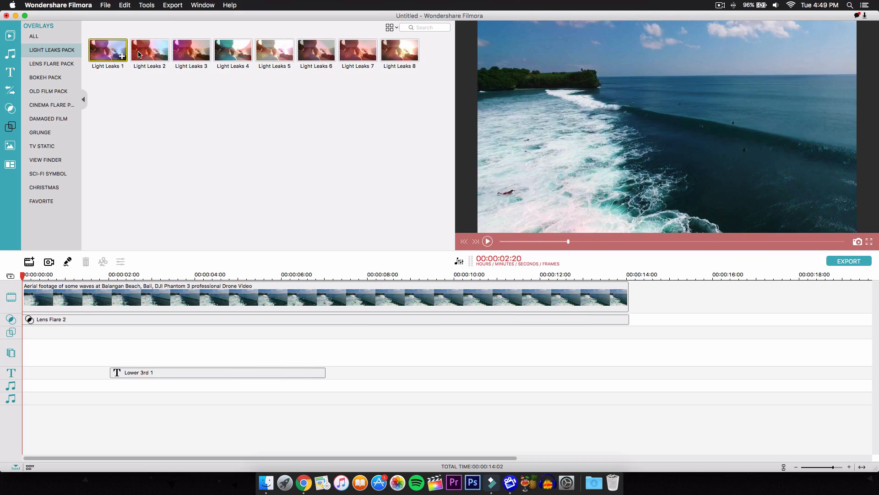
click(191, 49)
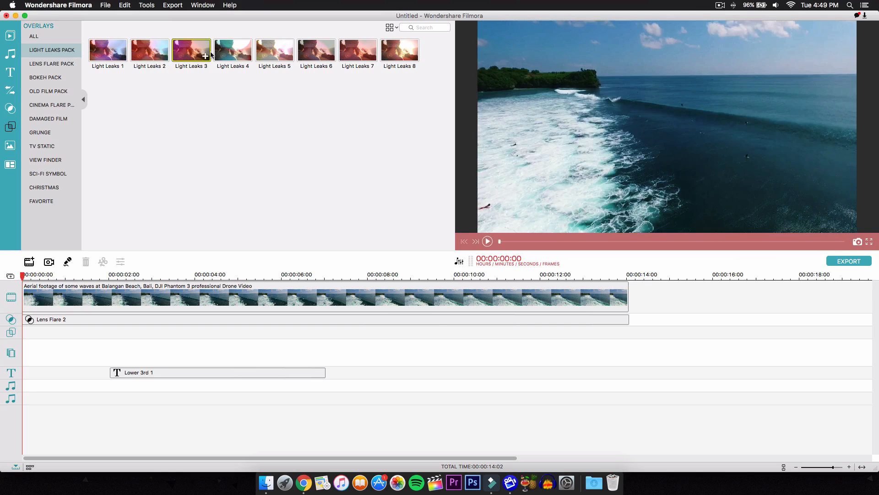
mouse_move(233, 50)
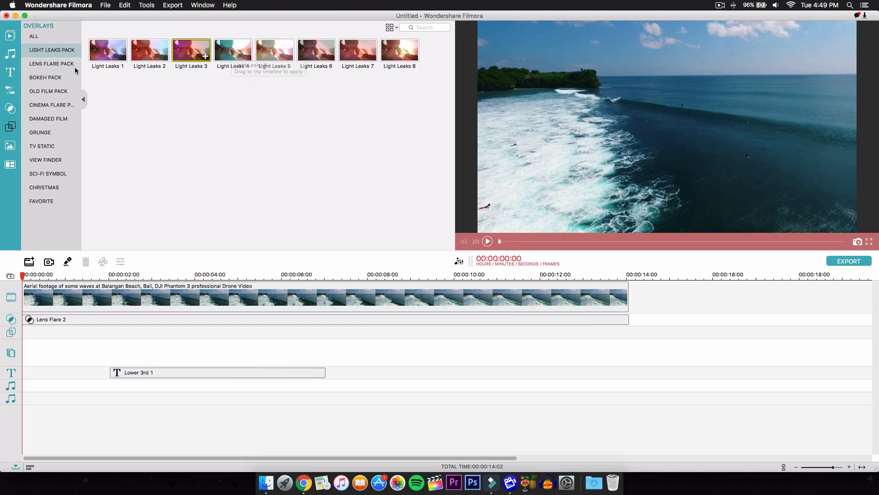
click(51, 63)
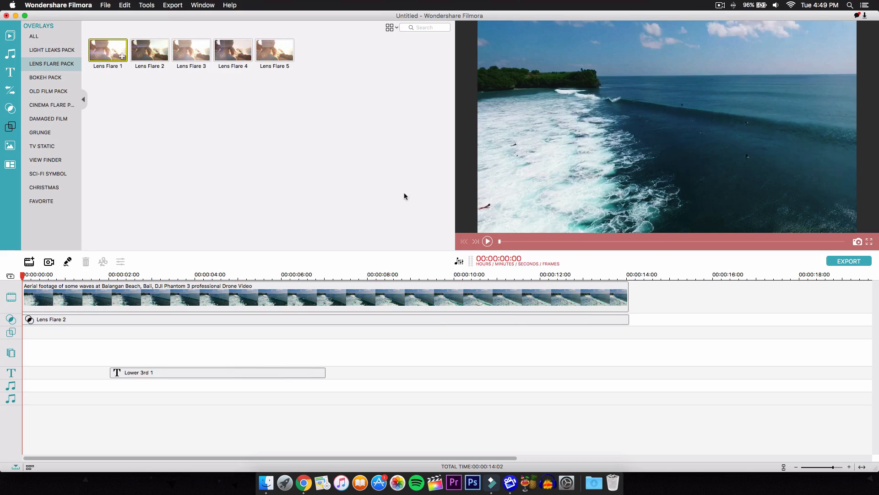
Preview Lens Flare 1, then place Old Film 1 on the overlay track beneath Lens Flare 2
click(486, 241)
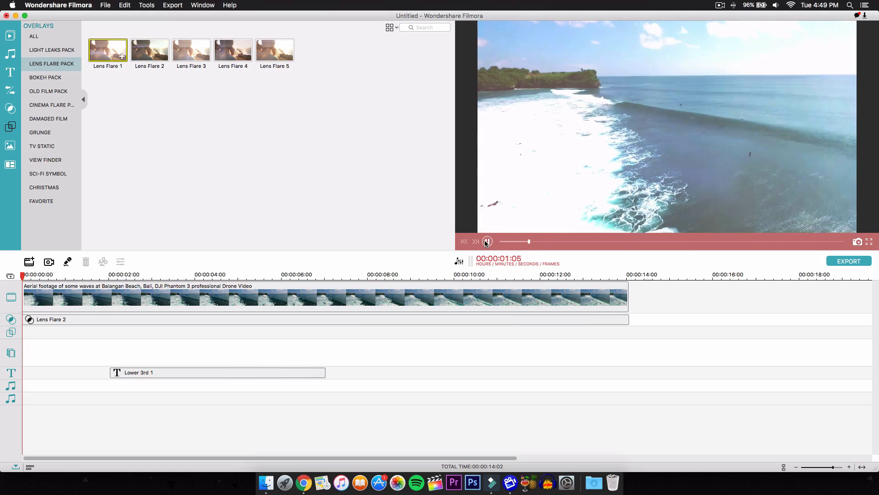
click(486, 242)
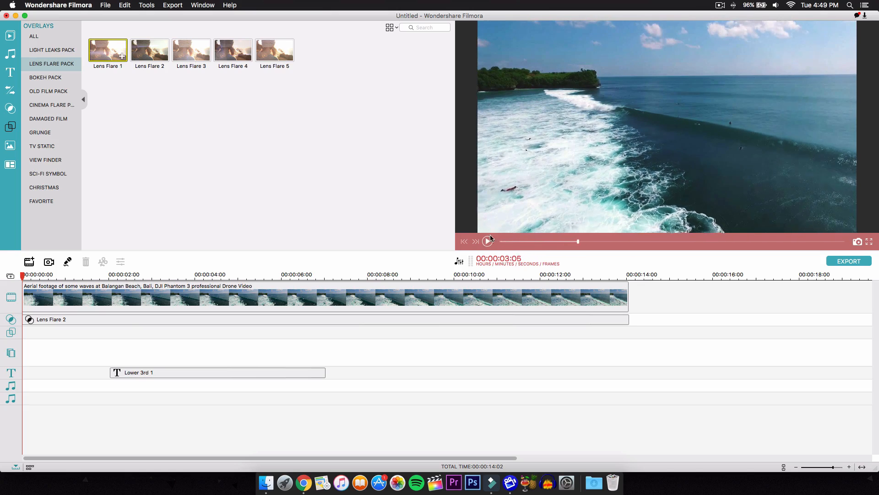
click(48, 90)
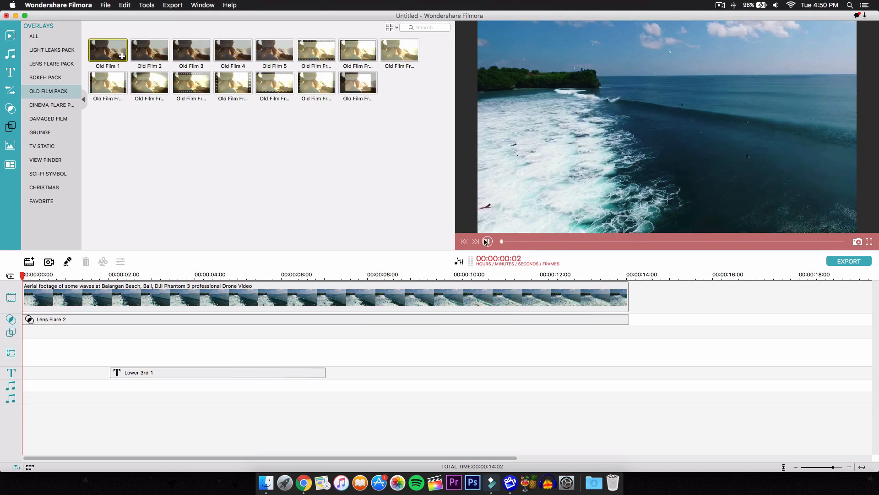
click(487, 241)
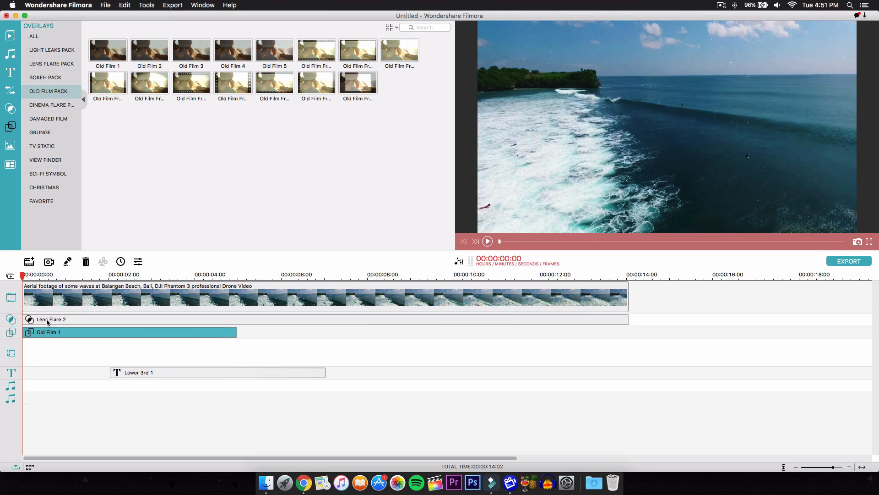
click(50, 319)
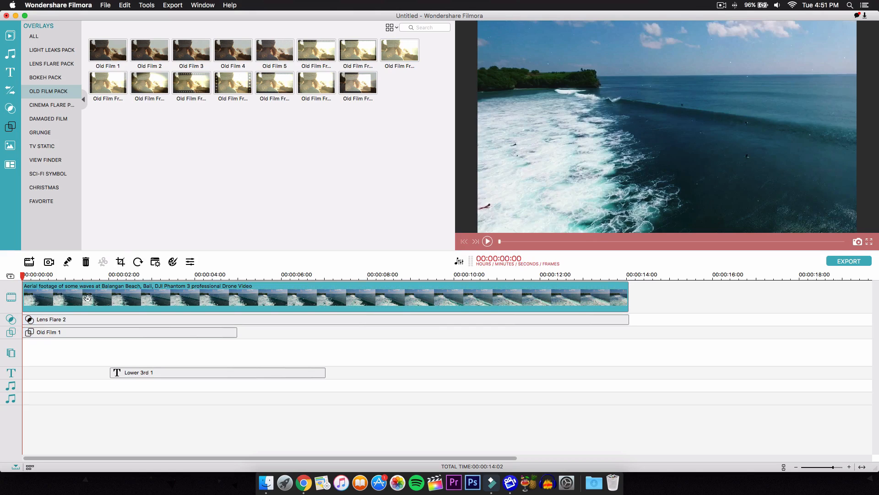
mouse_move(69, 324)
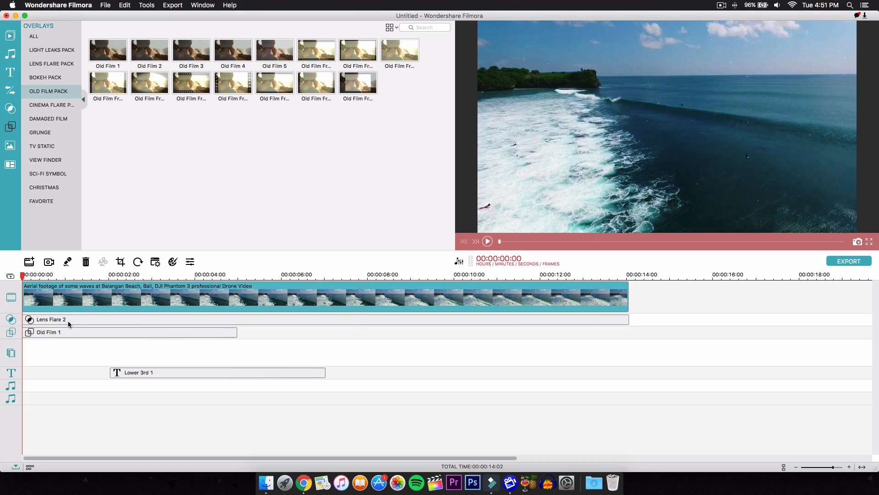
mouse_move(55, 91)
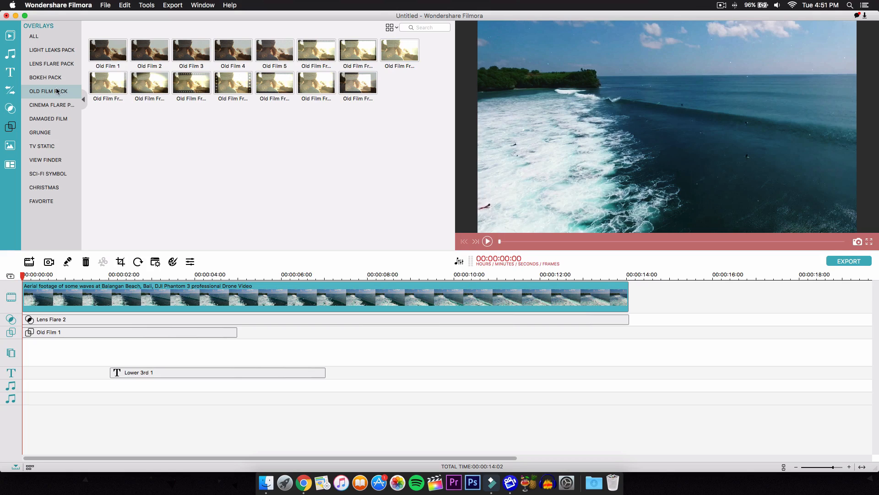
Browse the Cinema Flare, Grunge, View Finder and Sci-Fi Symbol packs, ending on the Christmas overlays
click(53, 105)
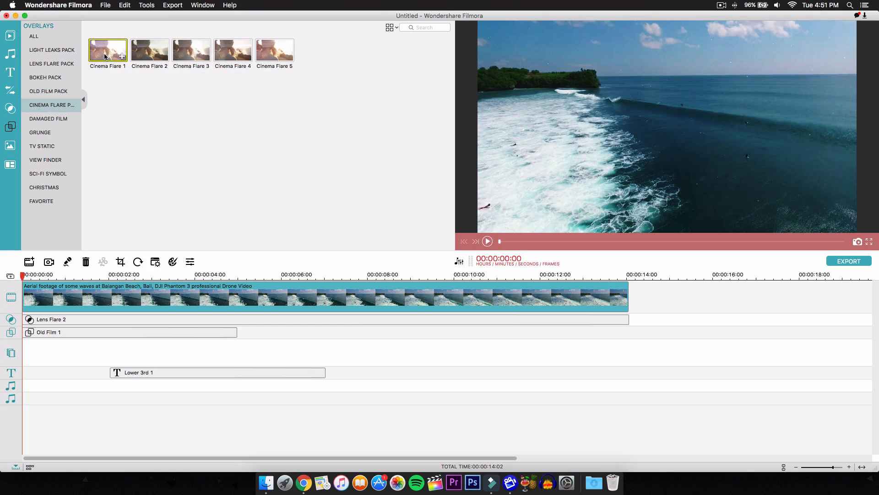
click(39, 132)
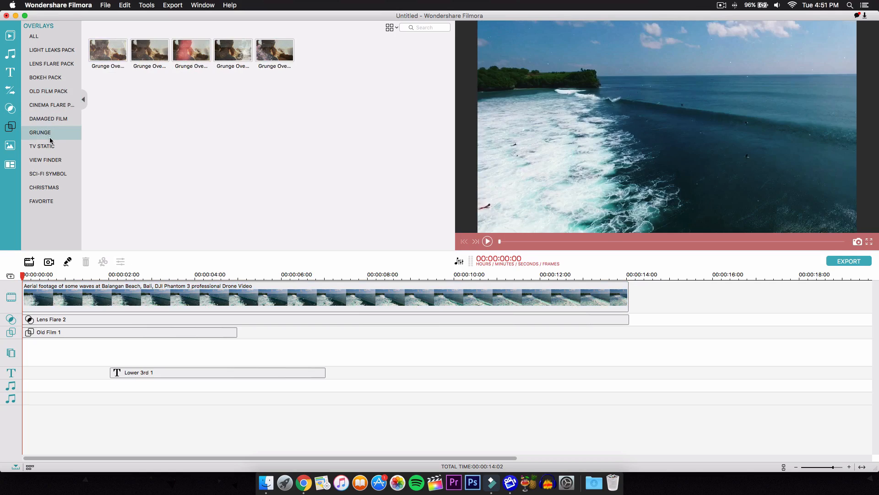
click(46, 159)
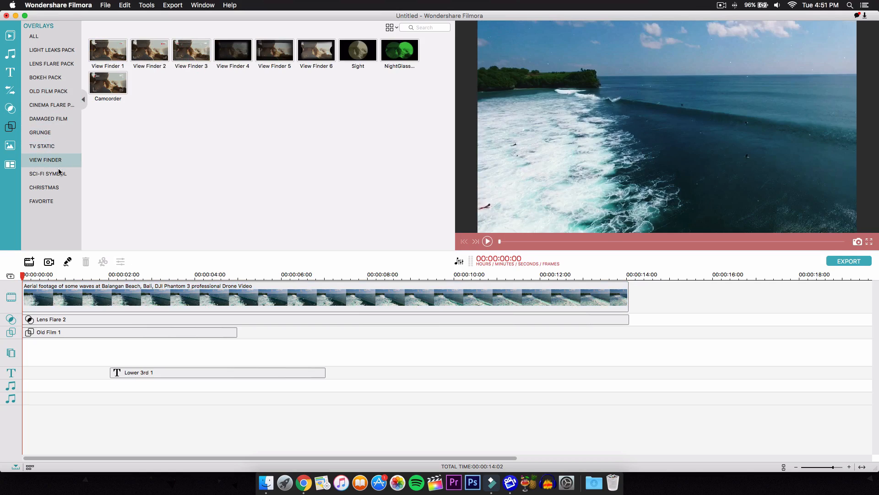
click(48, 173)
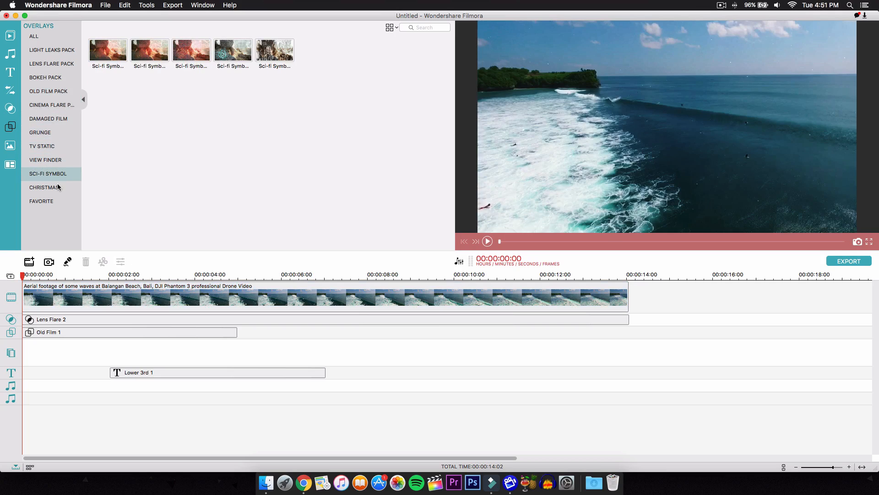
mouse_move(44, 187)
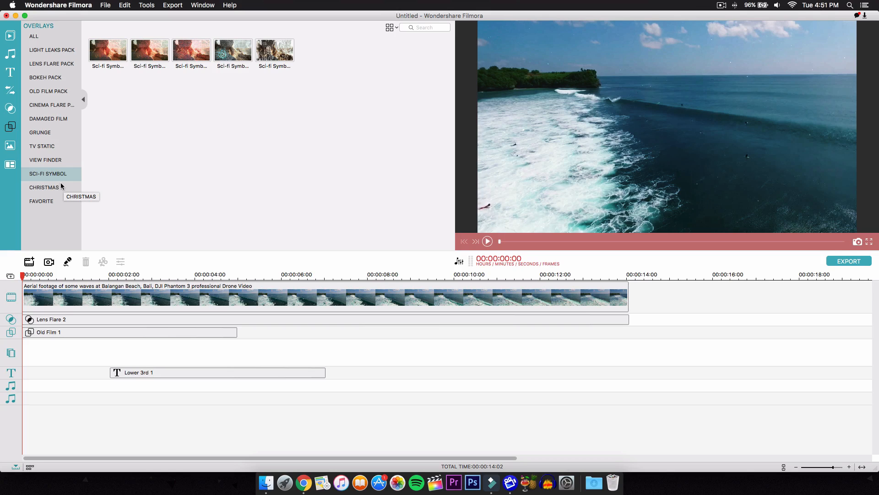
click(44, 187)
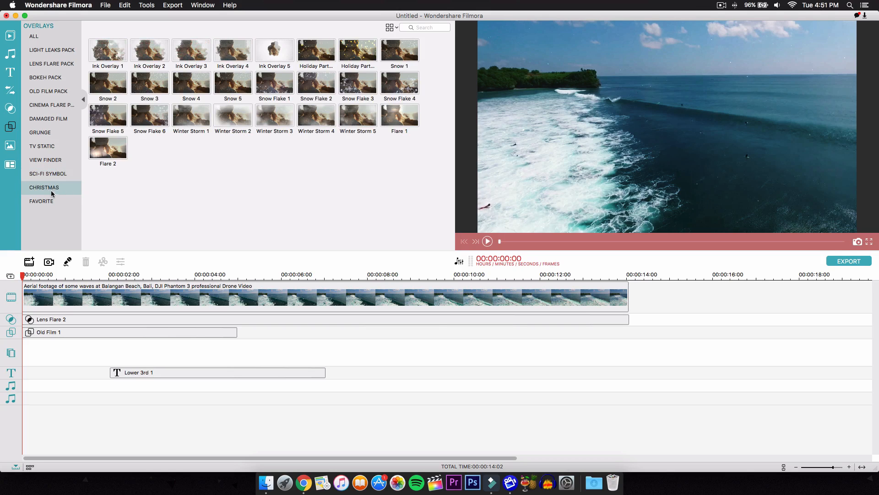
mouse_move(44, 187)
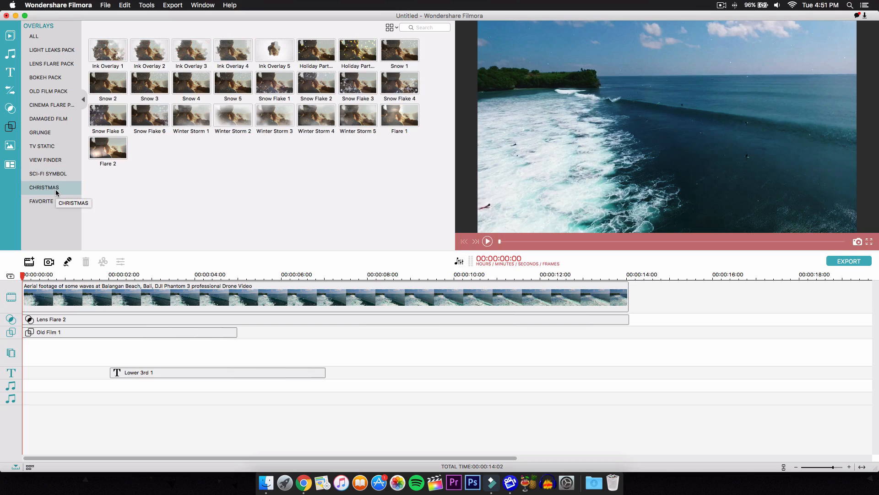
click(108, 49)
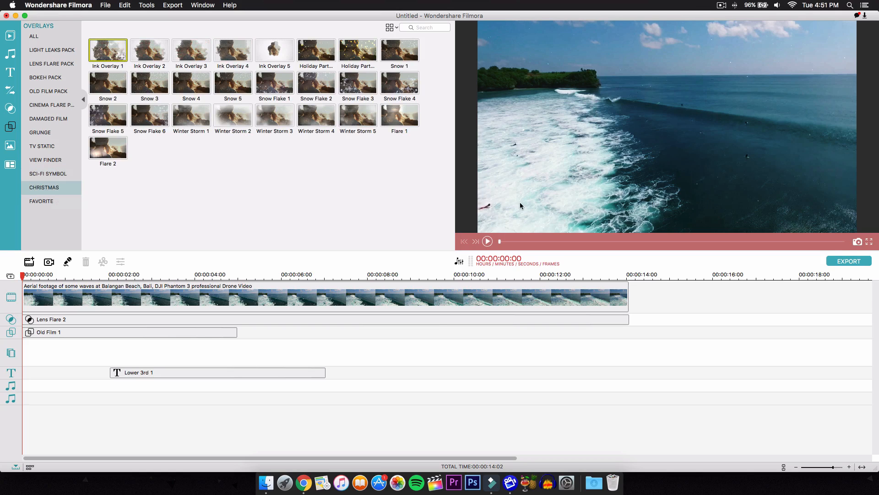
click(486, 241)
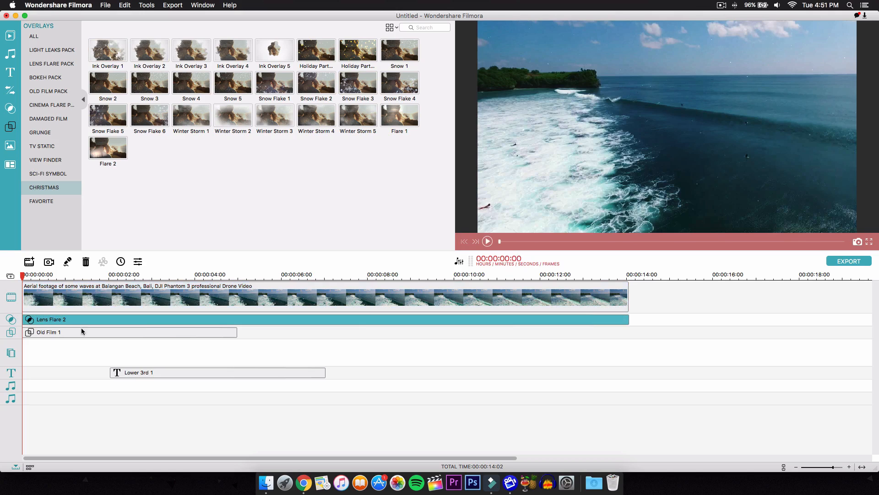
Show the Lens Flare 2 overlay's Filter Inspector with alpha at 100
click(486, 241)
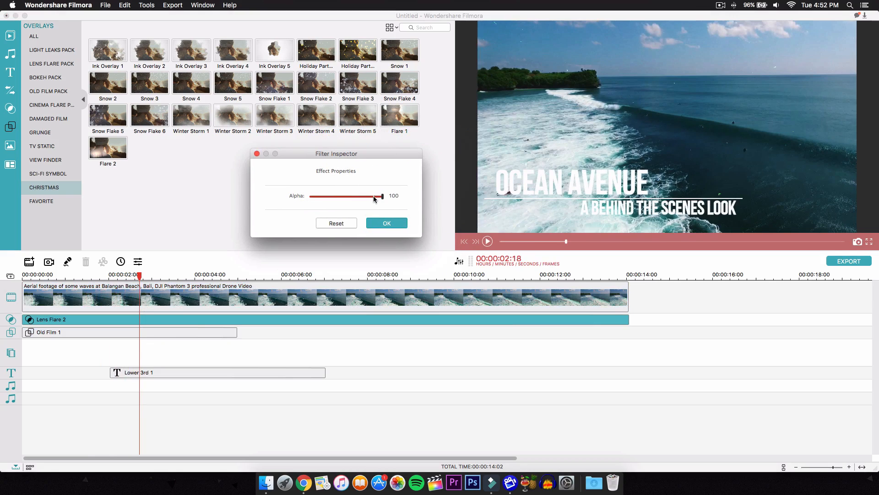
Lower the Lens Flare 2 overlay's alpha to 40 and confirm it
drag(337, 153, 438, 109)
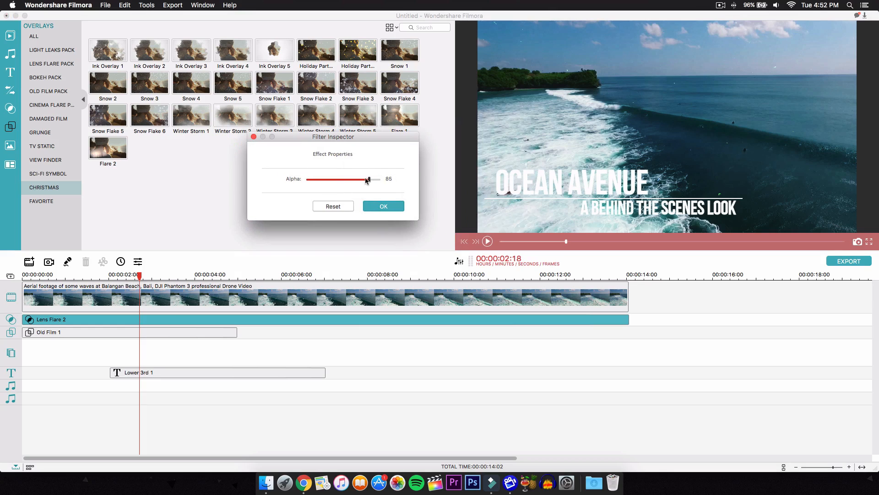
drag(367, 179, 319, 178)
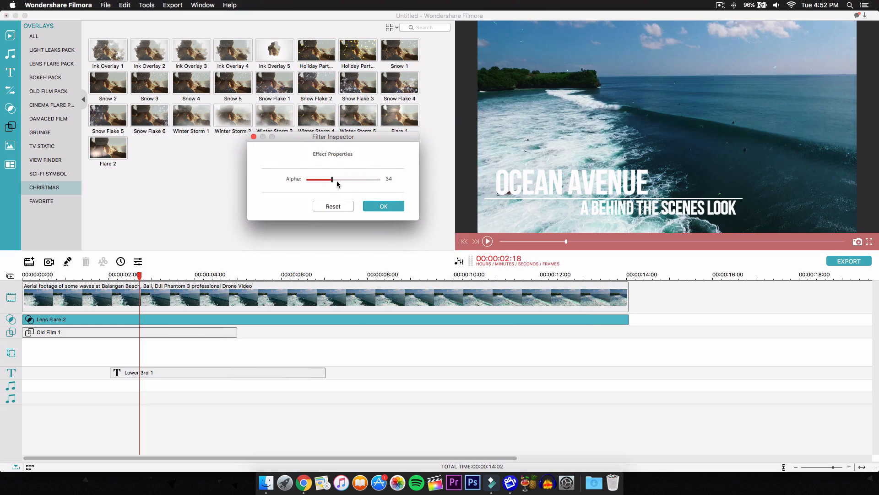
drag(329, 179, 336, 178)
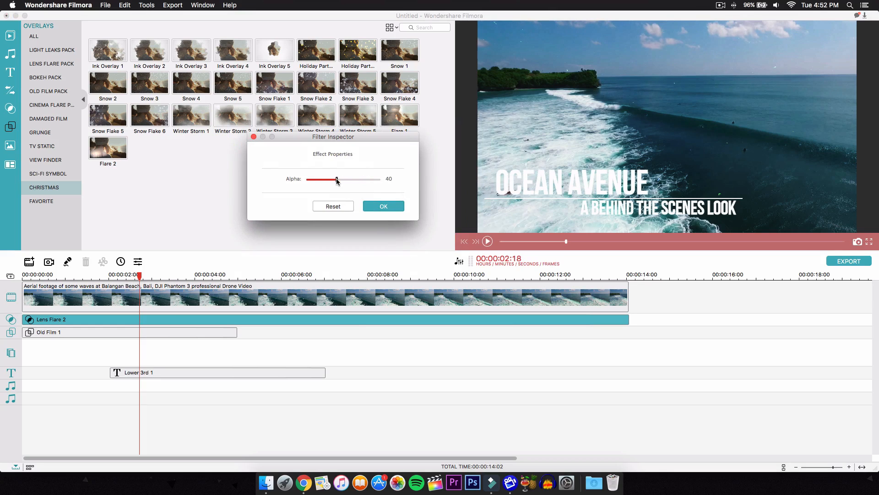
click(383, 206)
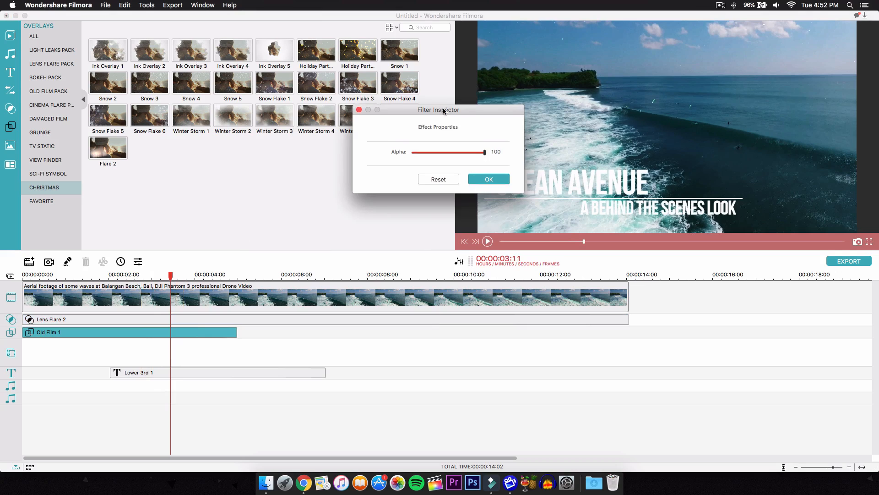
Try lower alpha values on Old Film 1, restore it to 100 and confirm
drag(483, 152, 394, 167)
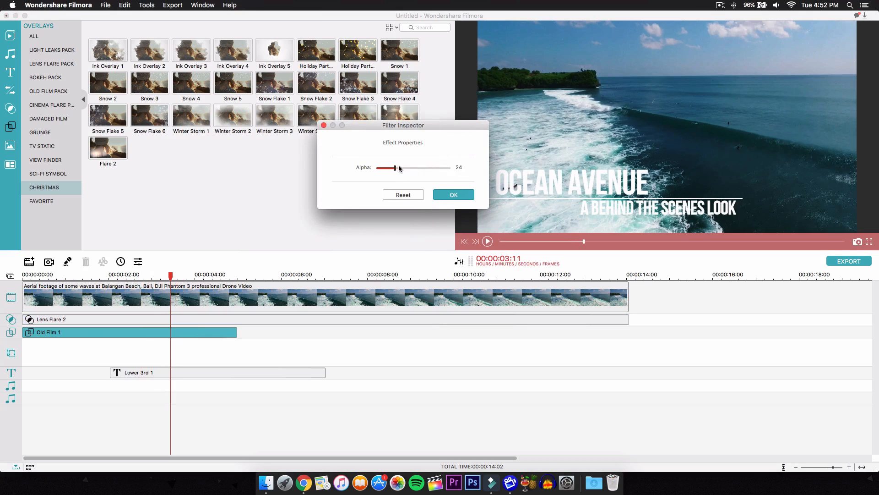
drag(394, 168, 413, 167)
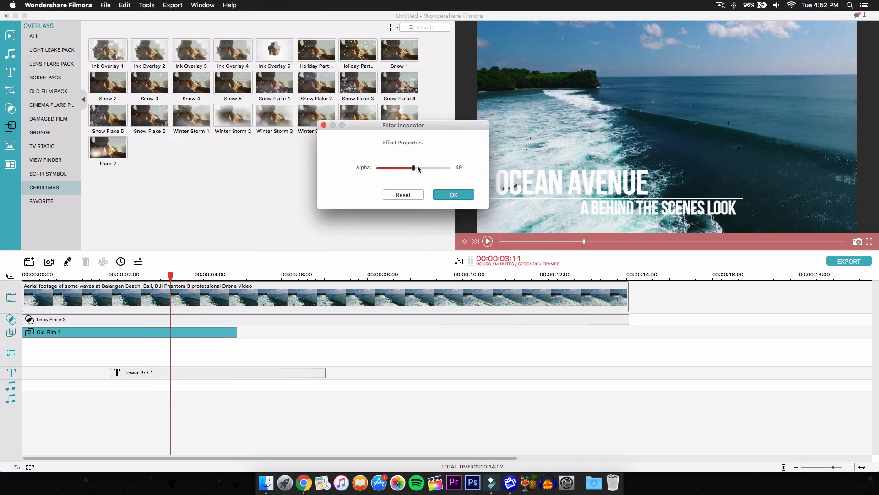
drag(413, 167, 449, 168)
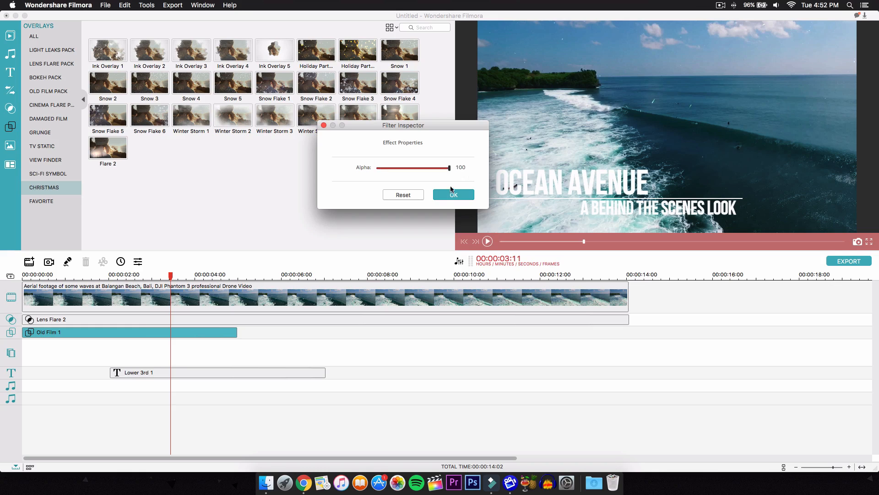
click(453, 194)
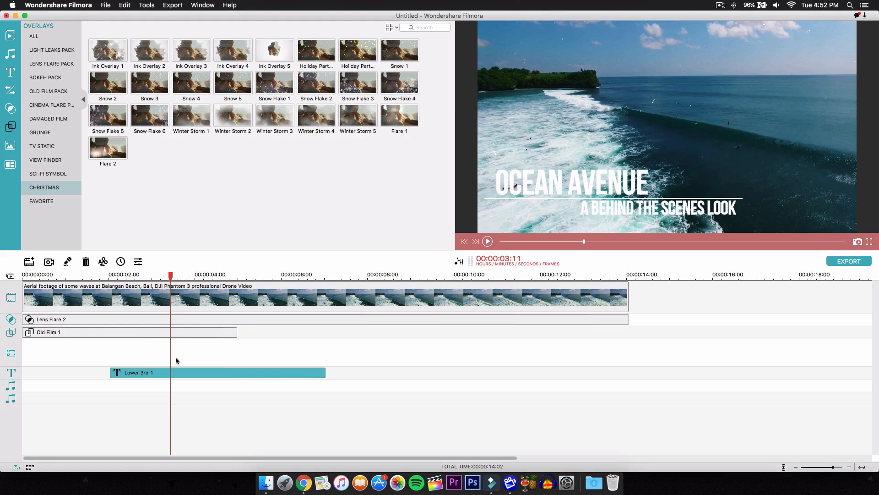
mouse_move(6, 81)
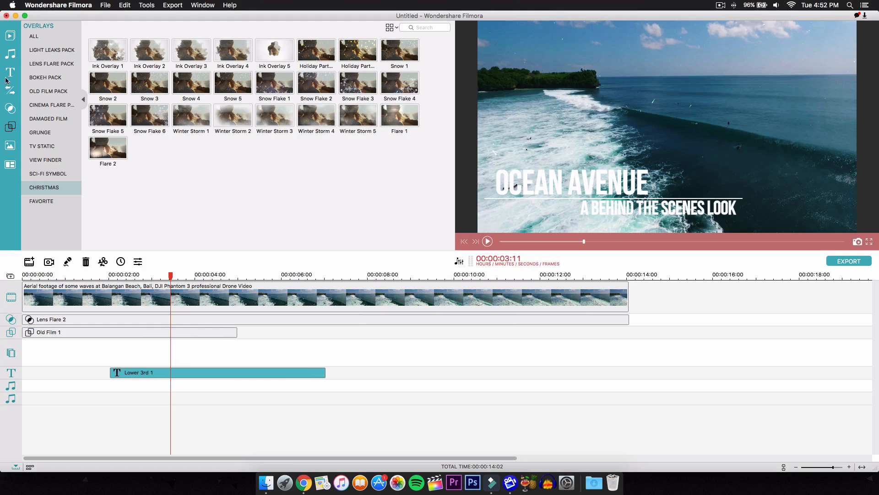
Switch the library to titles and preview the Lower 3rd 1 template
click(10, 72)
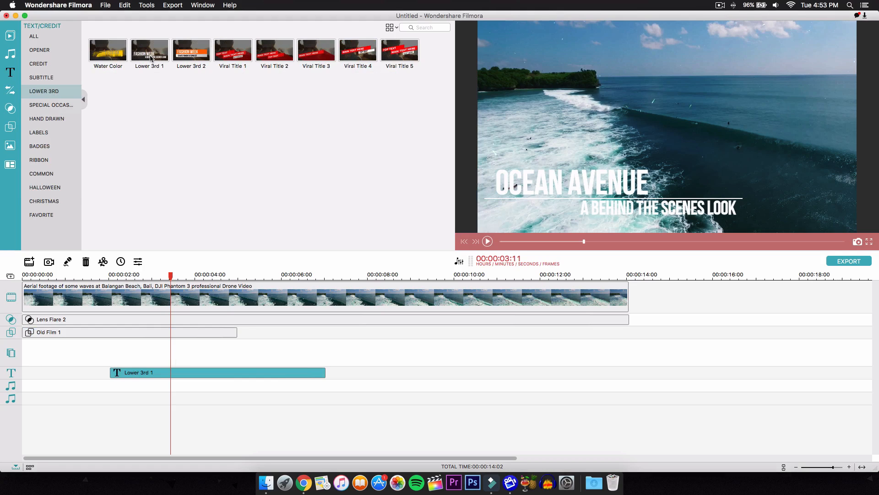
click(149, 50)
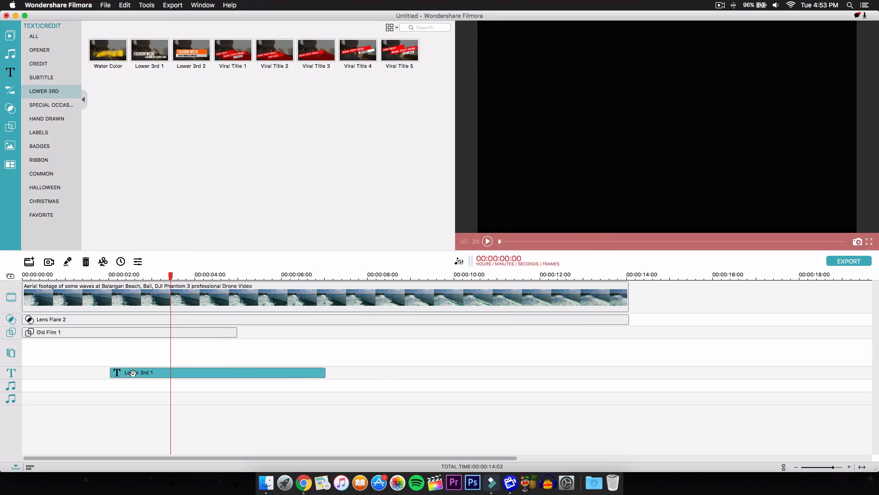
double_click(137, 372)
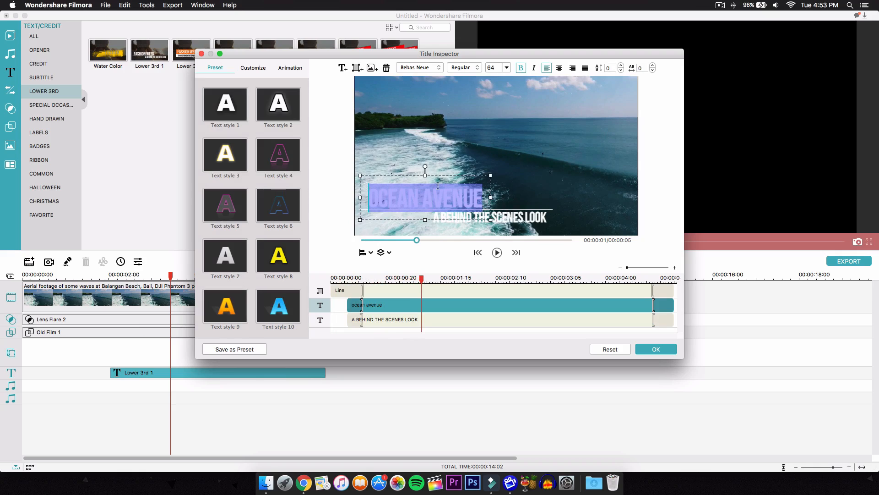
mouse_move(448, 256)
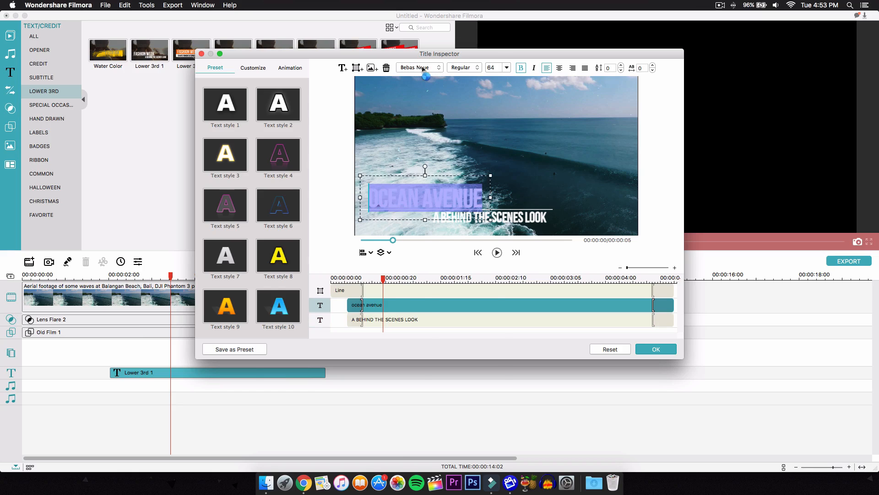
click(418, 67)
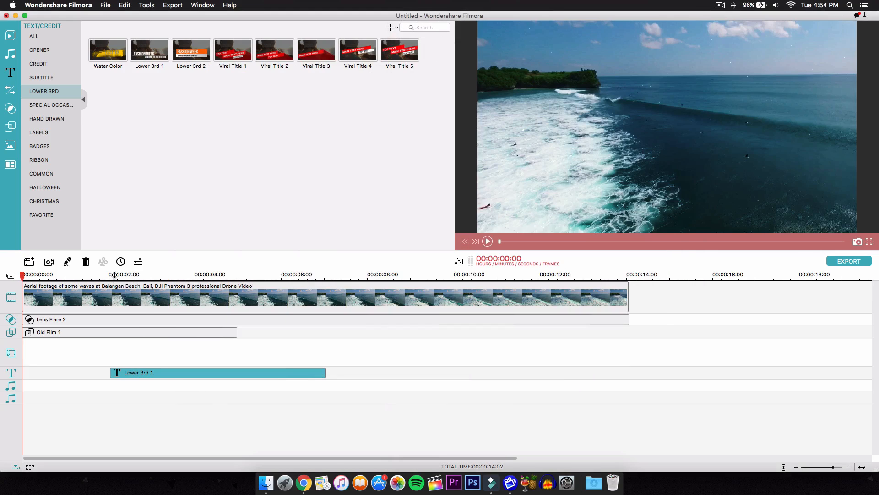
Play the project from the start to watch the Ocean Avenue title appear
click(486, 241)
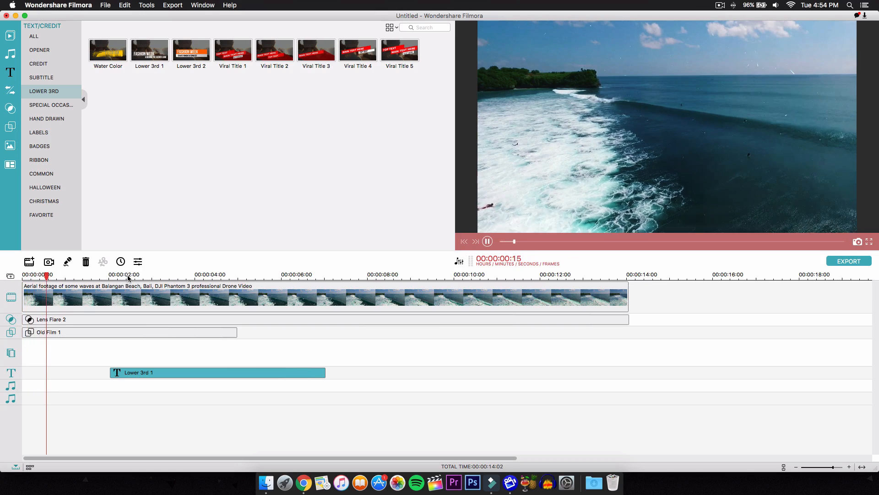
click(487, 241)
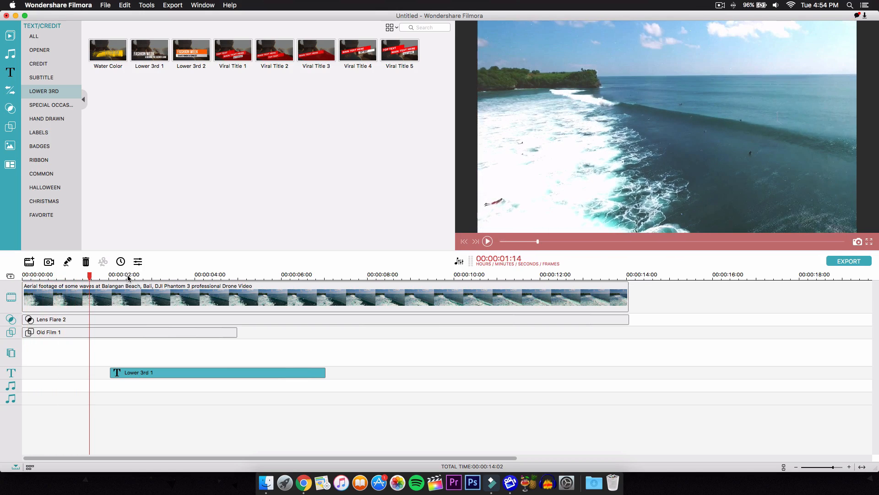
click(486, 241)
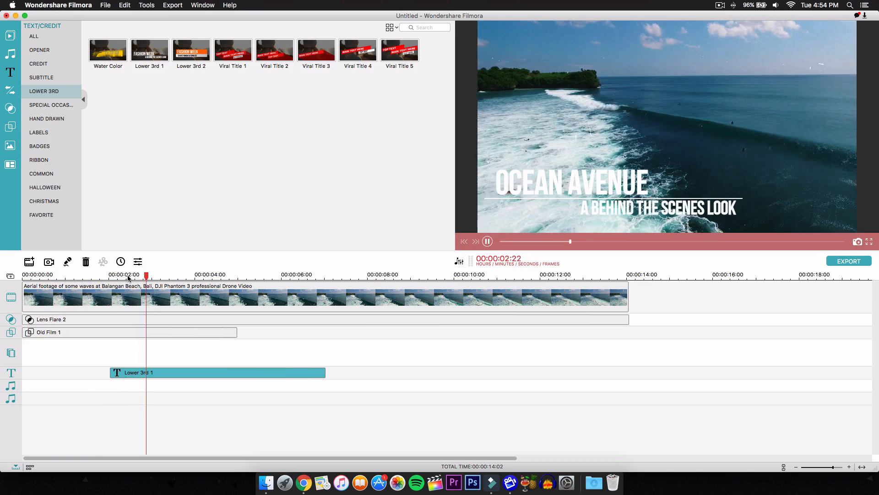